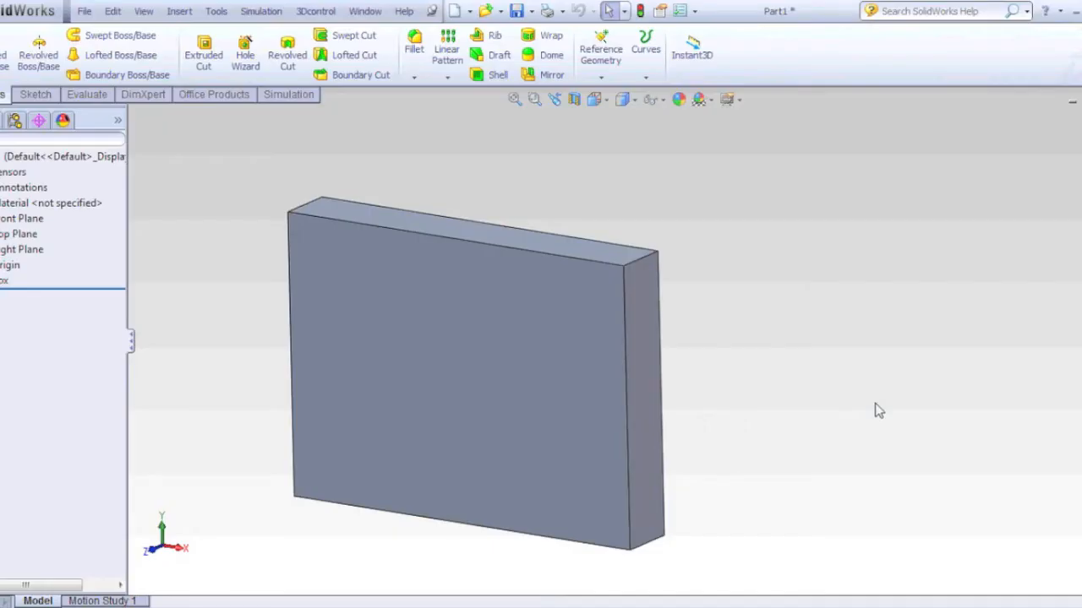
pyautogui.moveTo(684, 377)
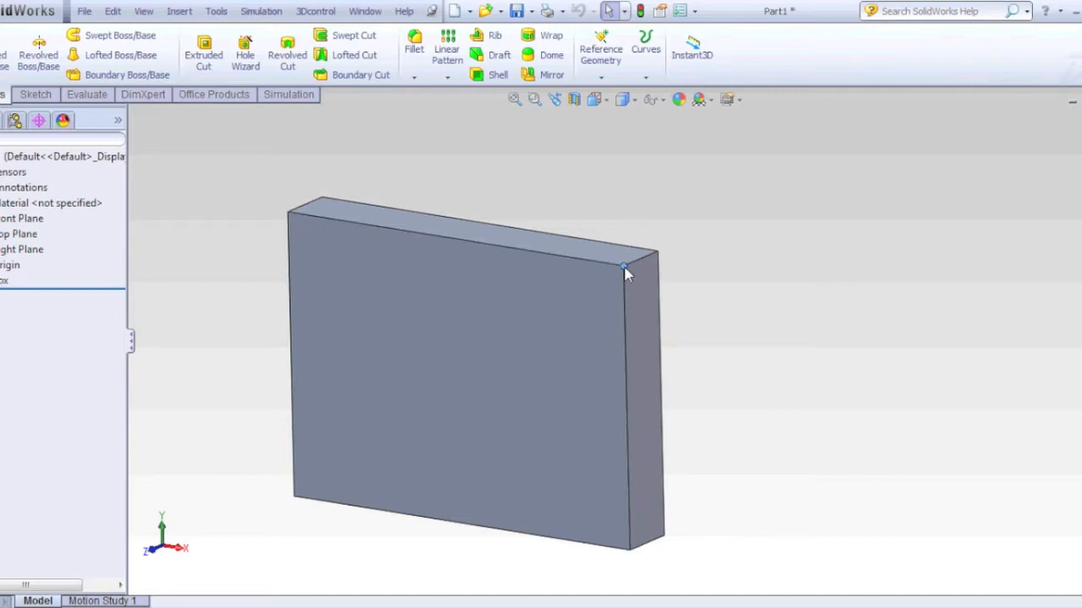
pyautogui.moveTo(778, 298)
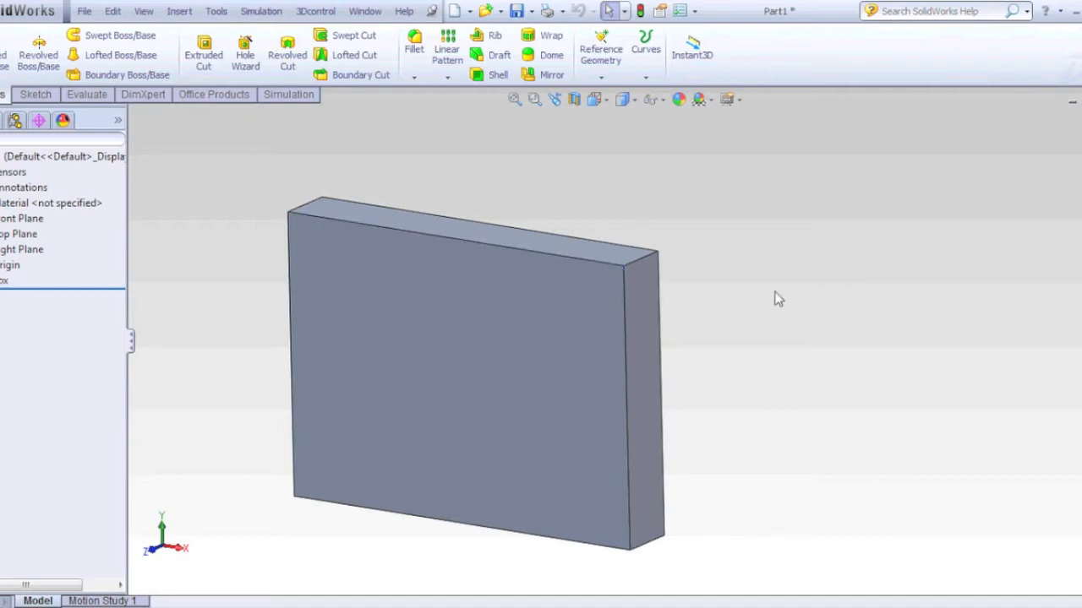
# Step: Turn off the Filter Faces selection filter from the graphics-area shortcut menu
pyautogui.click(465, 355)
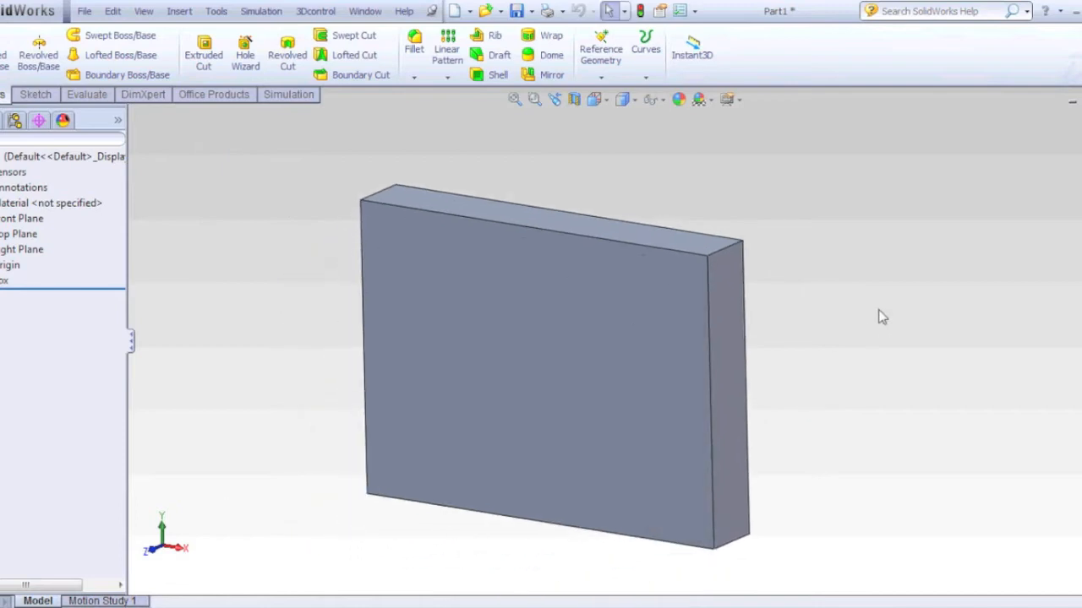
pyautogui.moveTo(851, 333)
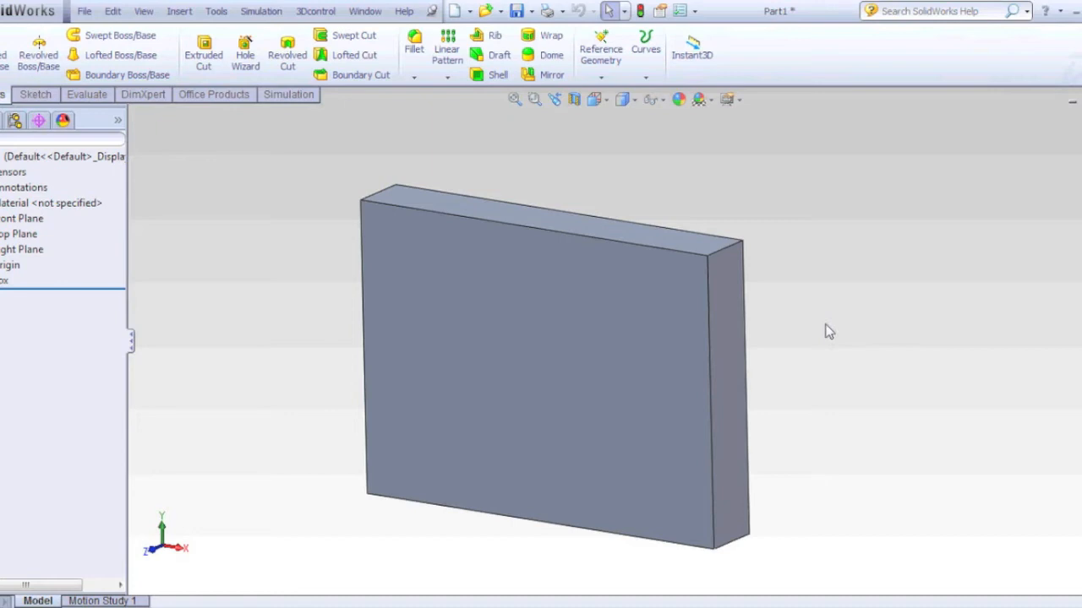
pyautogui.rightClick(828, 332)
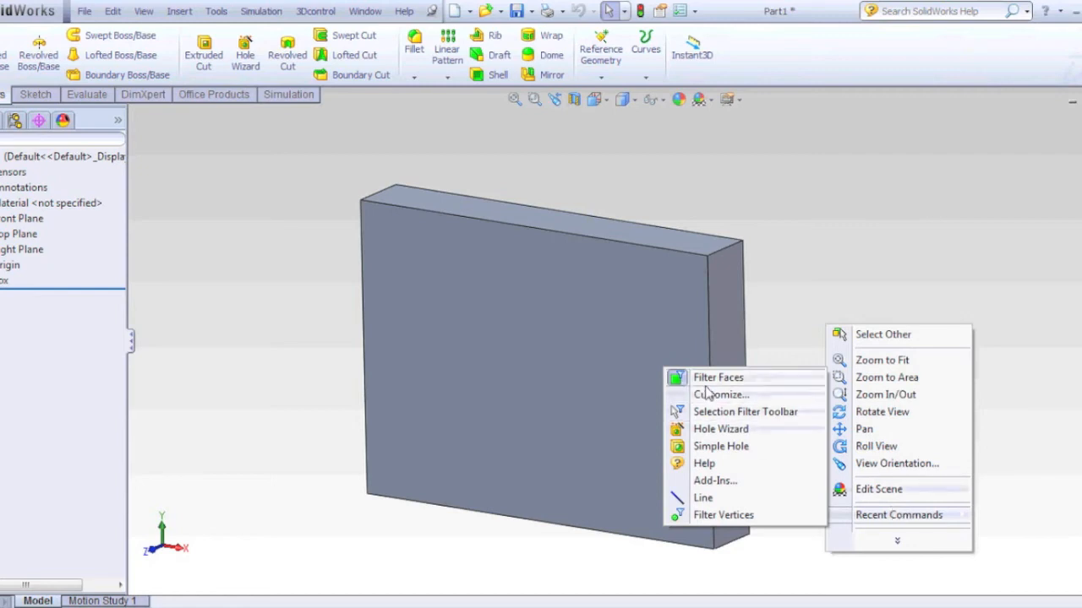
pyautogui.click(866, 328)
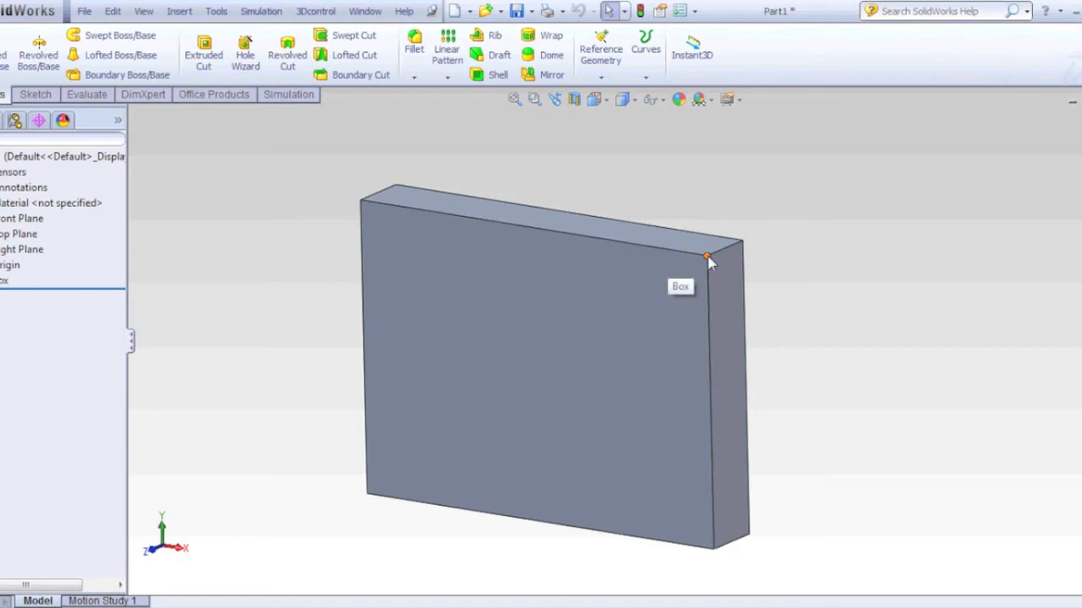
pyautogui.moveTo(752, 235)
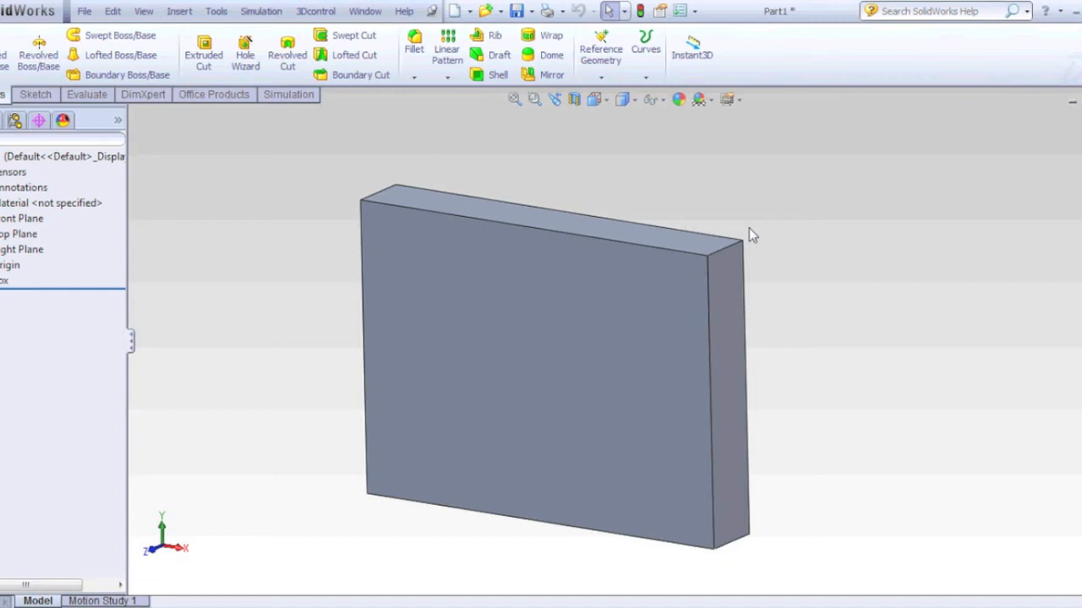
# Step: Remove the Filter Faces keyboard shortcut in Tools > Customize > Keyboard and confirm
pyautogui.click(216, 11)
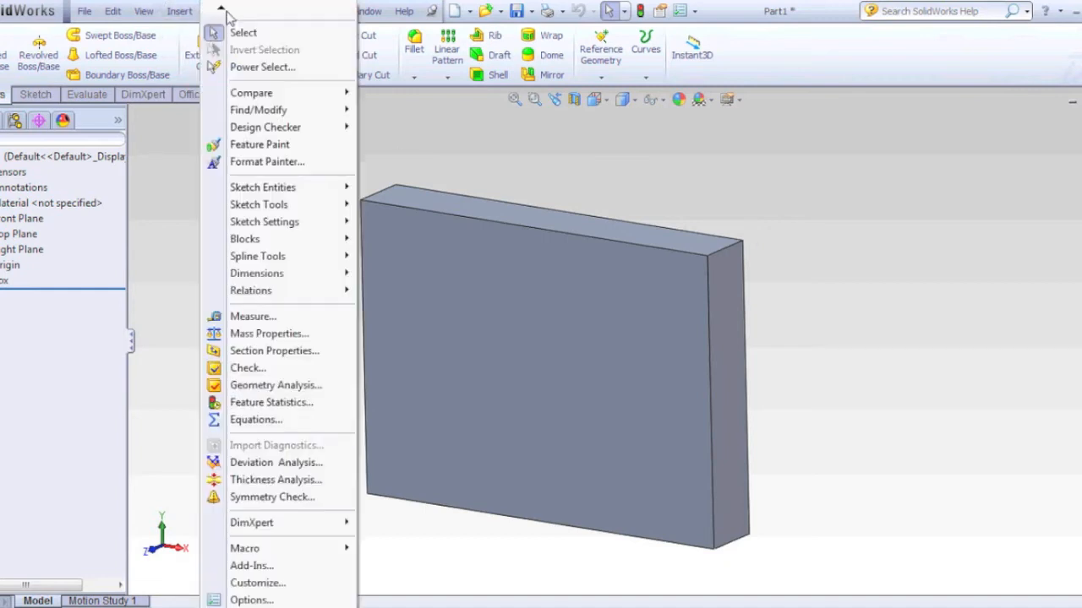
pyautogui.click(257, 583)
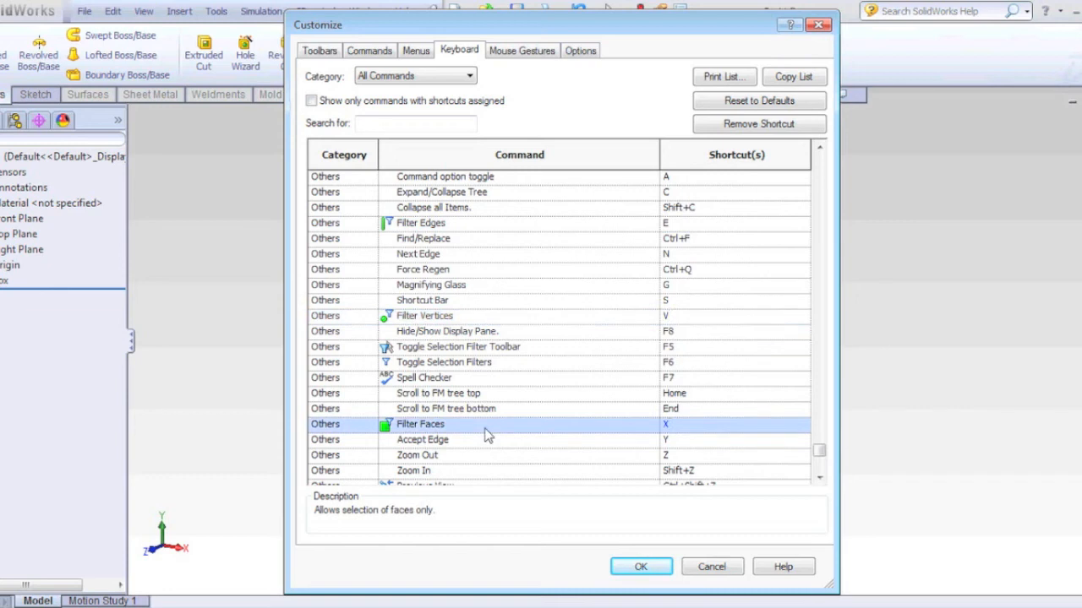
pyautogui.moveTo(670, 222)
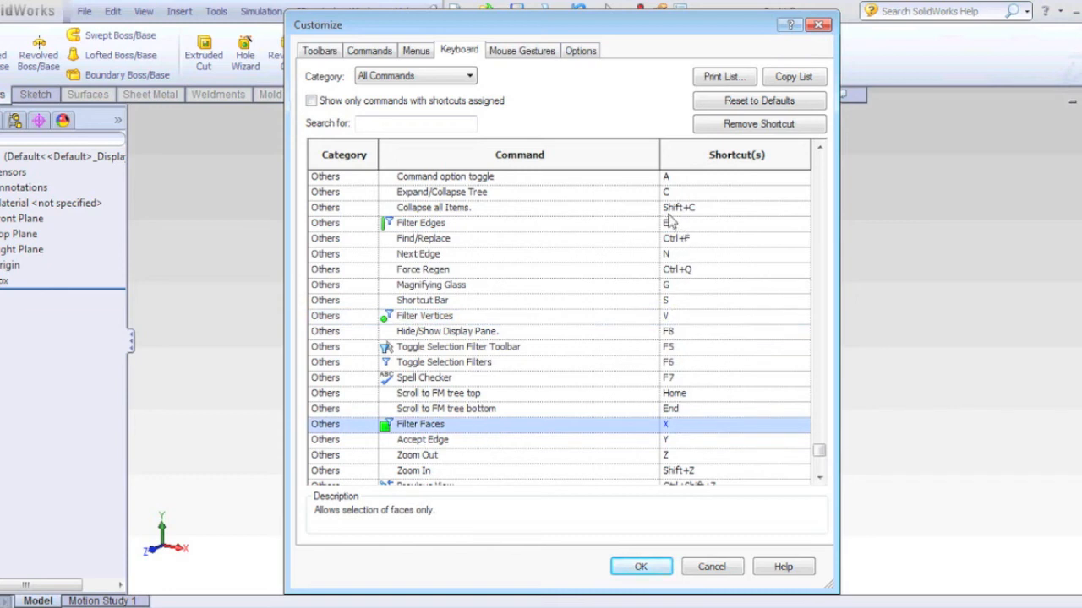
pyautogui.moveTo(676, 319)
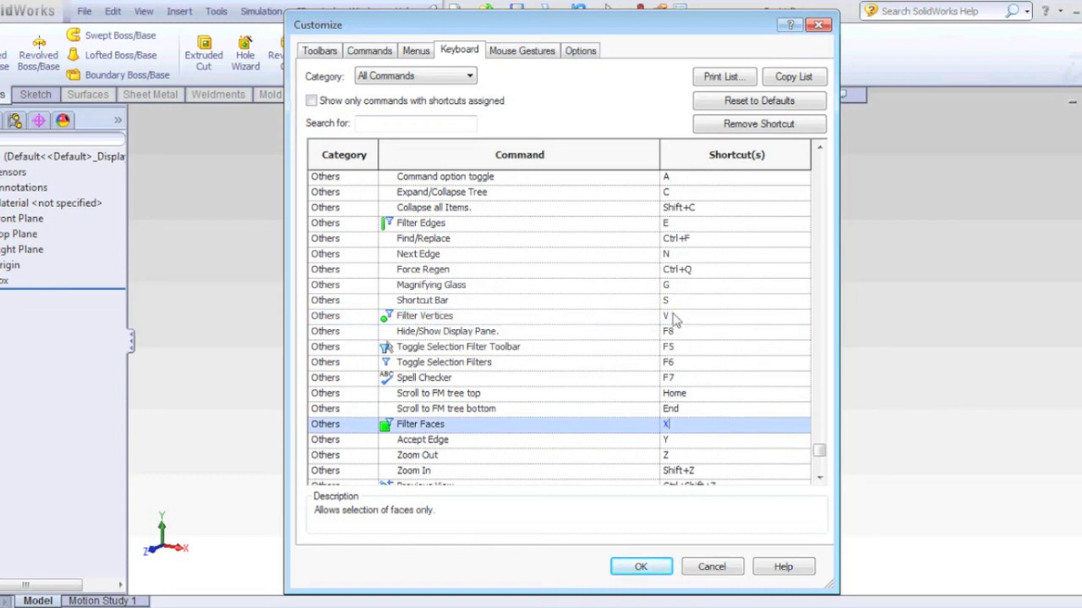
pyautogui.moveTo(683, 429)
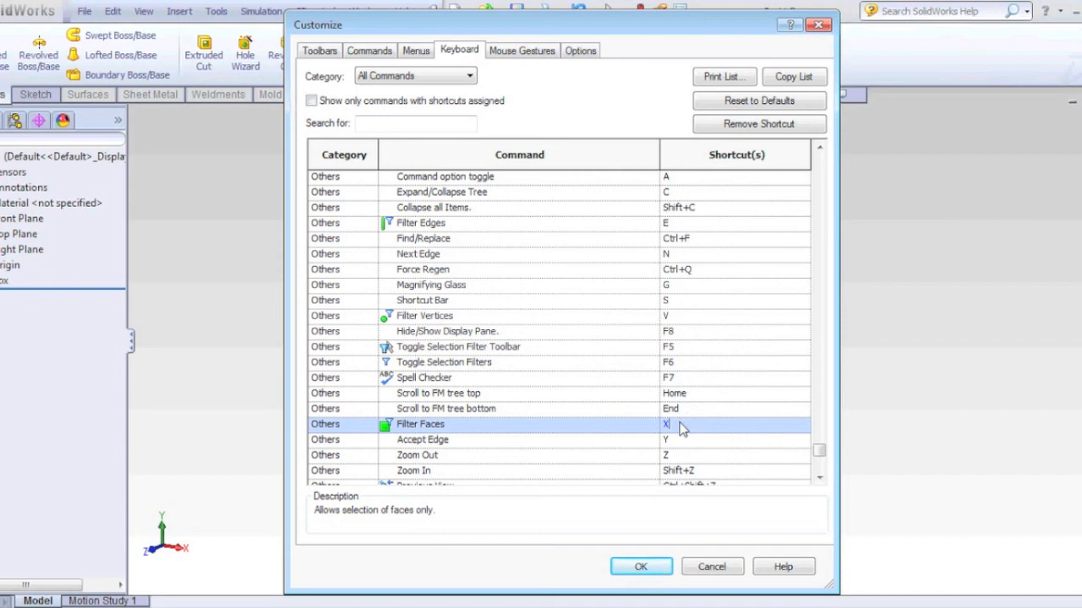
pyautogui.click(758, 123)
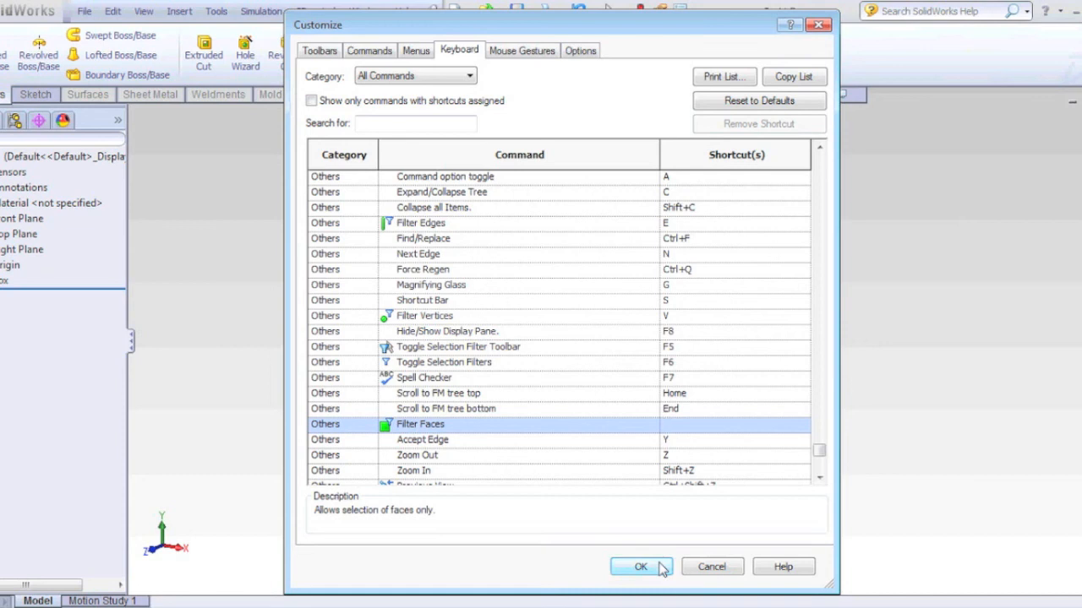
pyautogui.click(640, 567)
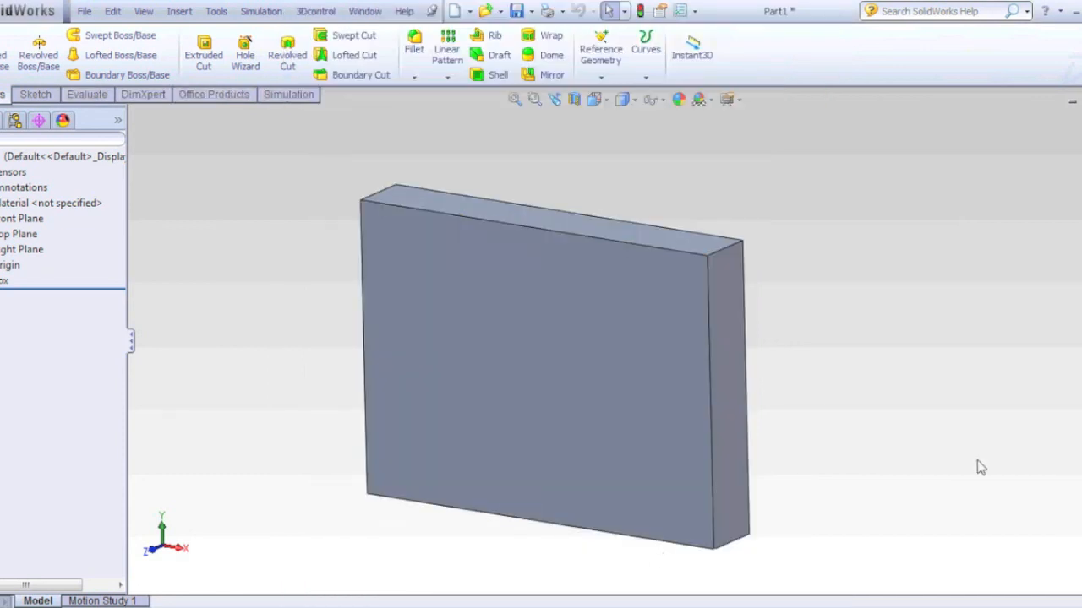
pyautogui.moveTo(286, 55)
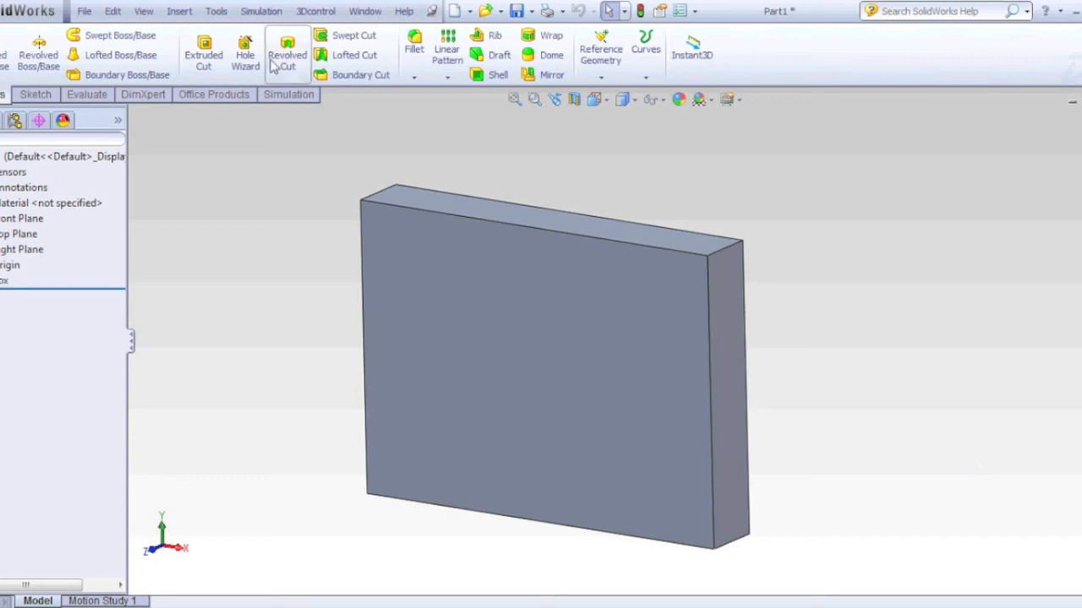
# Step: Show the View > Toolbars submenu listing toolbars to toggle
pyautogui.click(142, 11)
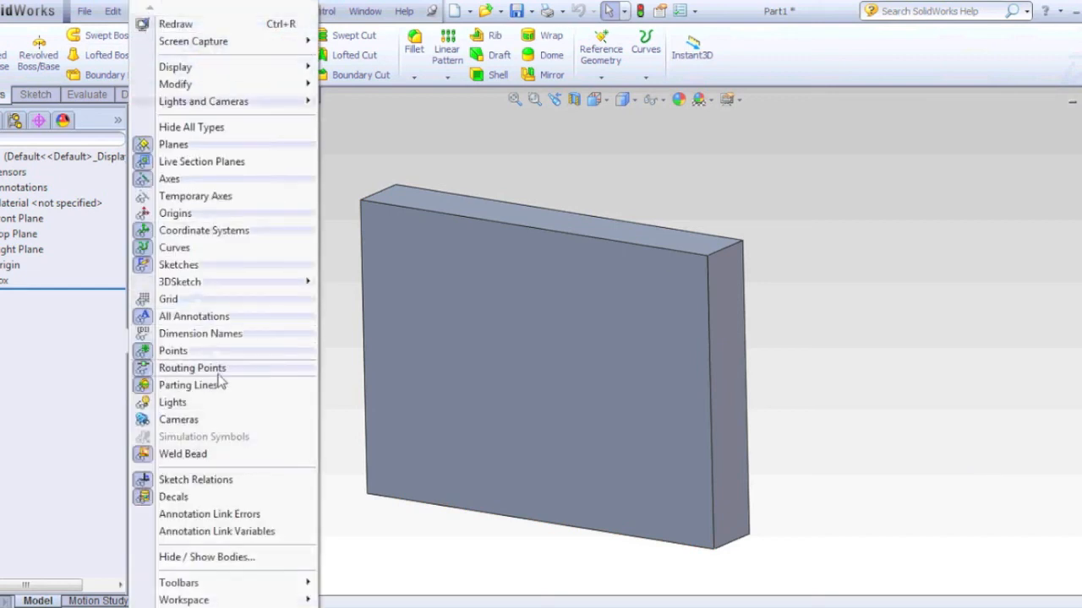
pyautogui.click(178, 582)
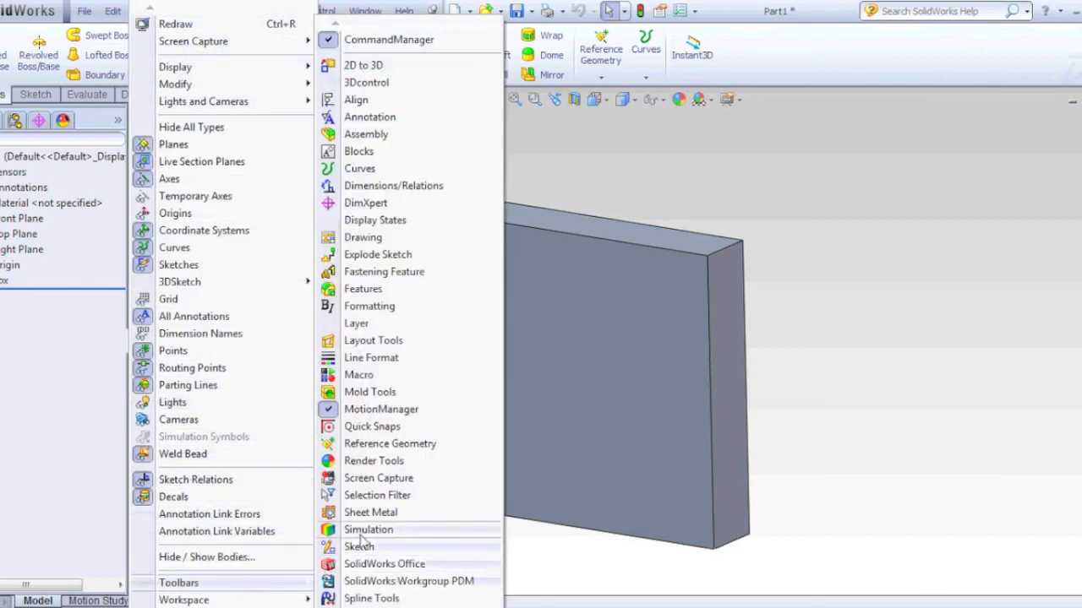